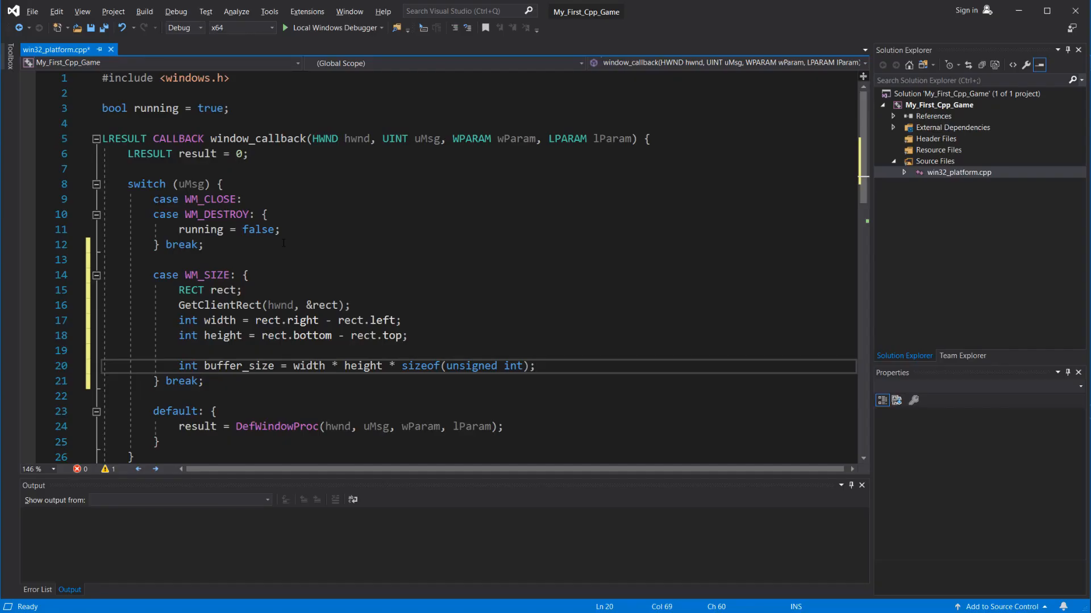
- Start the memory assignment line, replacing malloc( with V to begin VirtualAlloc
text(memory =)
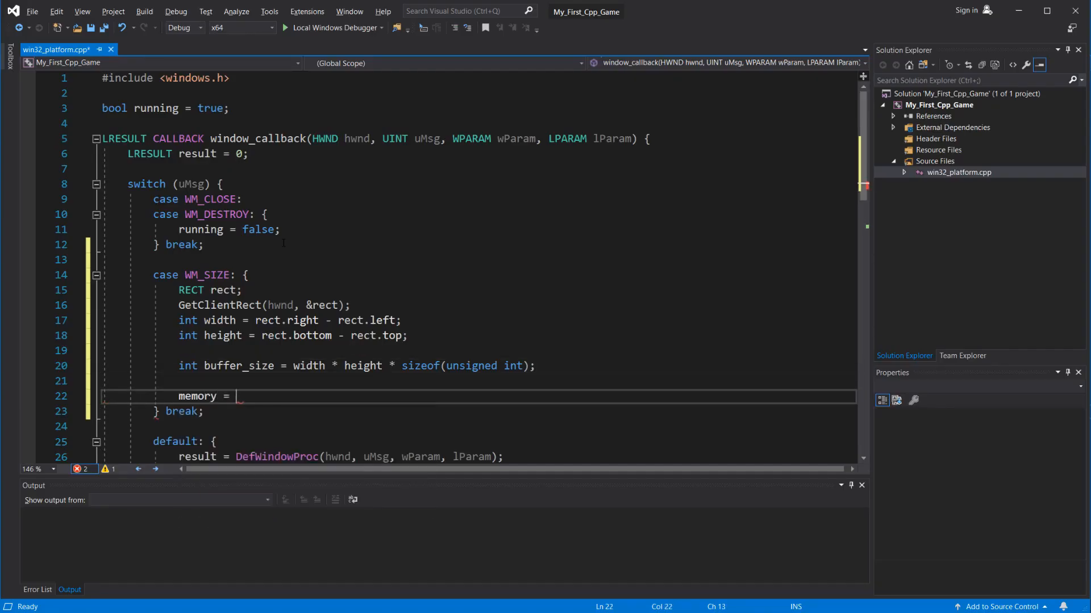
text(malloc()
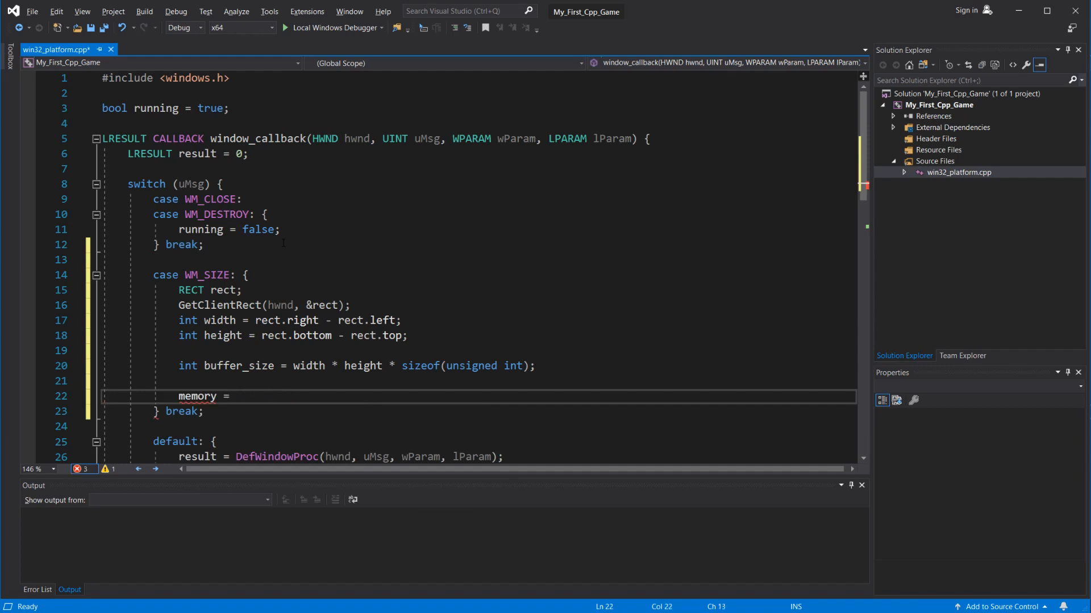
text(V)
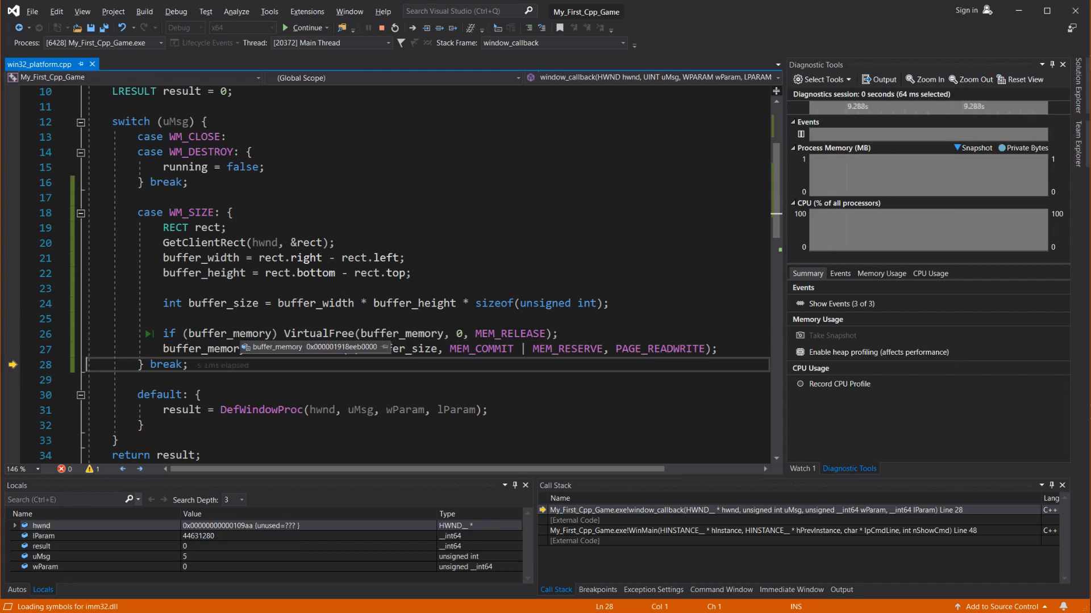
mouse_move(329, 349)
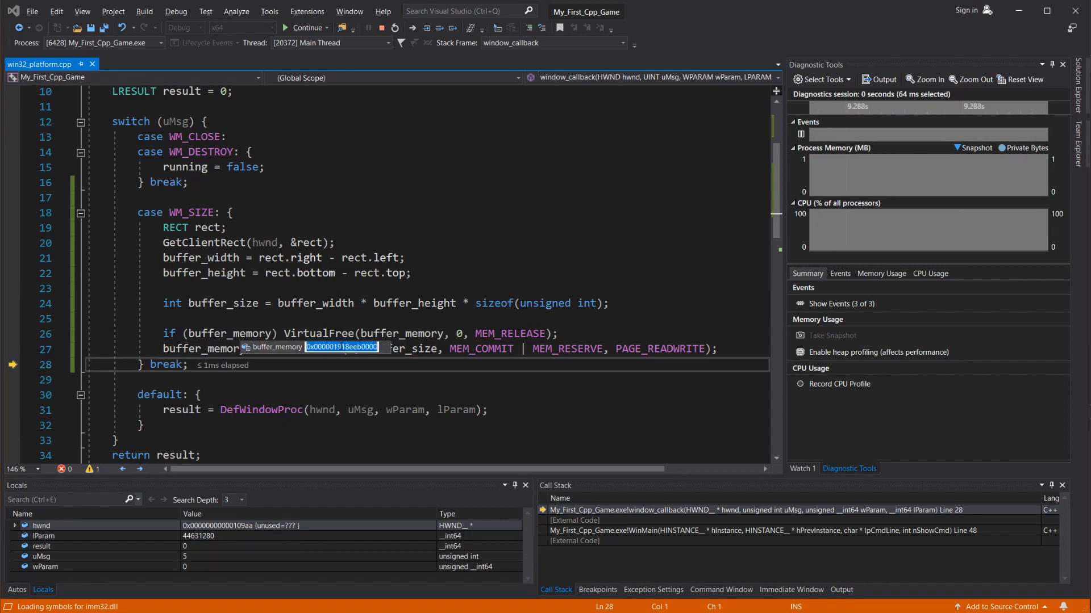
- Show Memory 1 at address 0x000001918EEB000 and scroll through the zeroed bytes
click(175, 11)
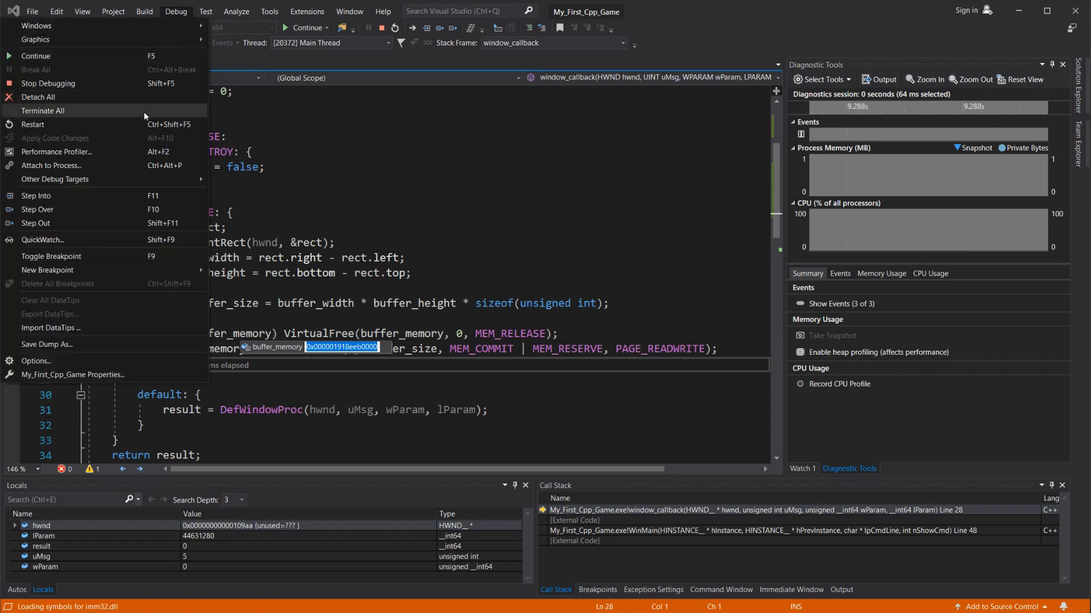
mouse_move(36, 26)
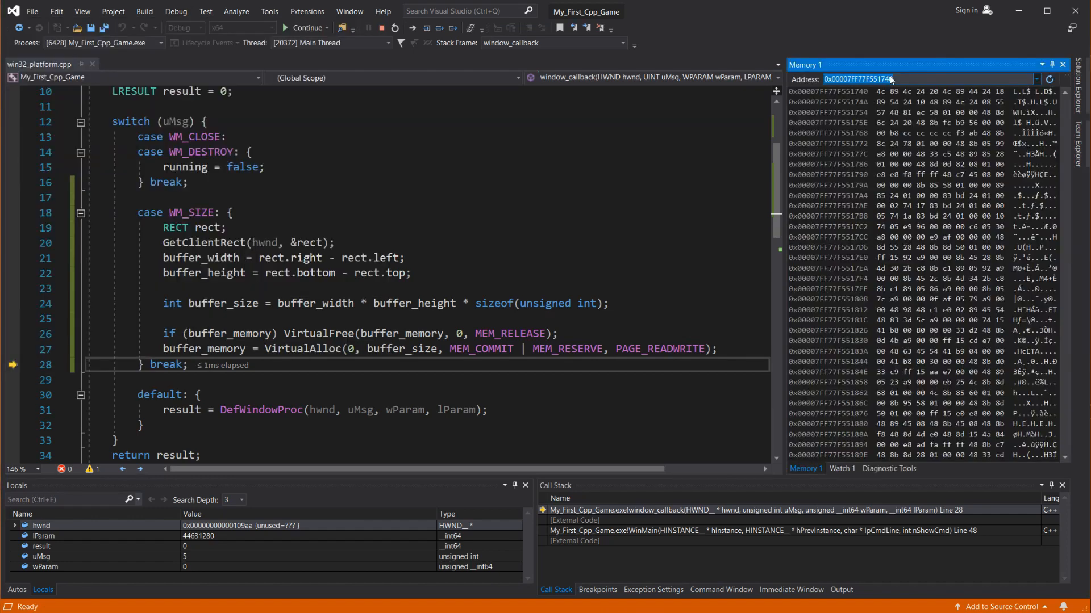
text(0x000001918EEB0000)
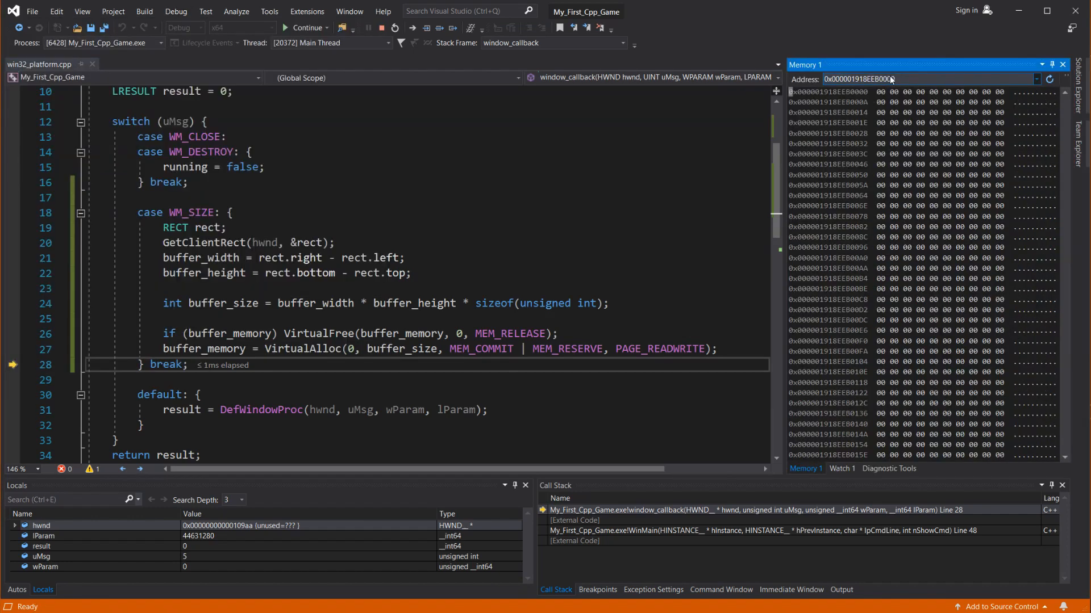
scroll(down, 3)
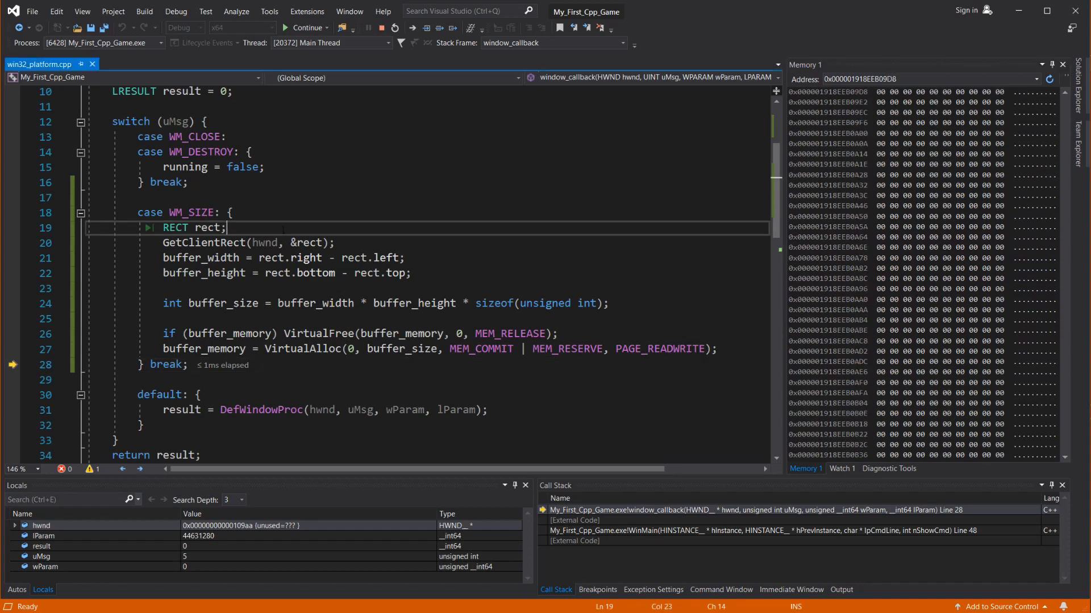
- Break on the RECT rect line, resume, then step over VirtualFree and VirtualAlloc to see the new buffer_memory address
click(13, 243)
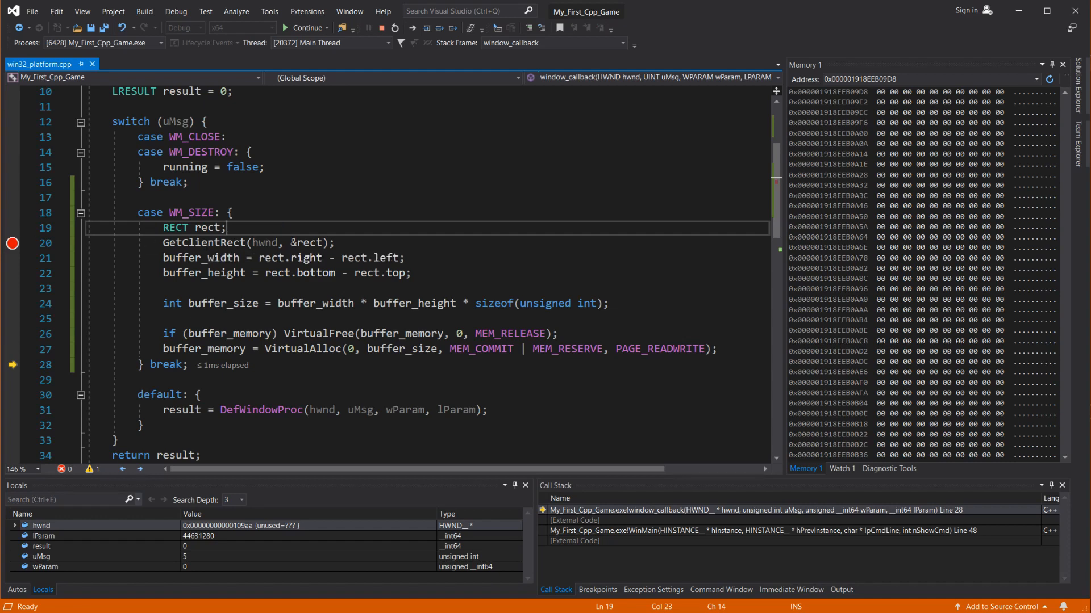
click(304, 27)
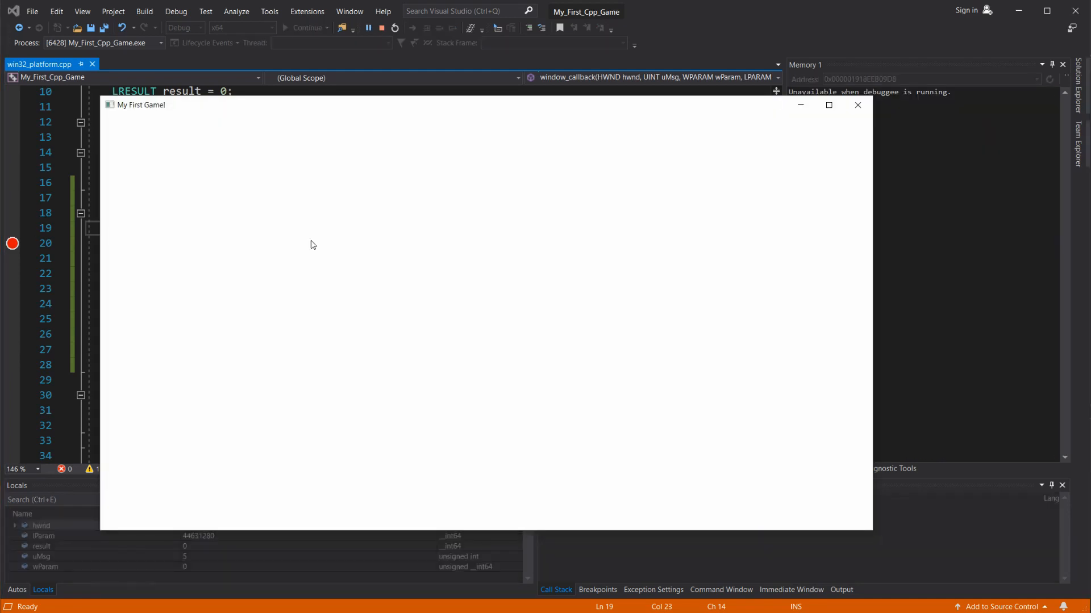
mouse_move(711, 203)
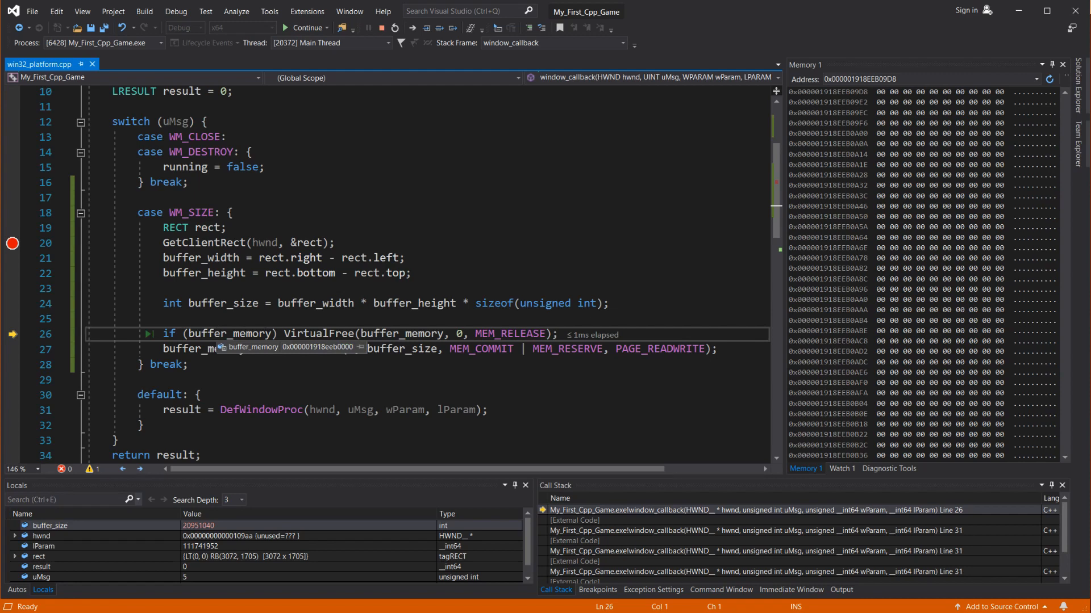
key(F10)
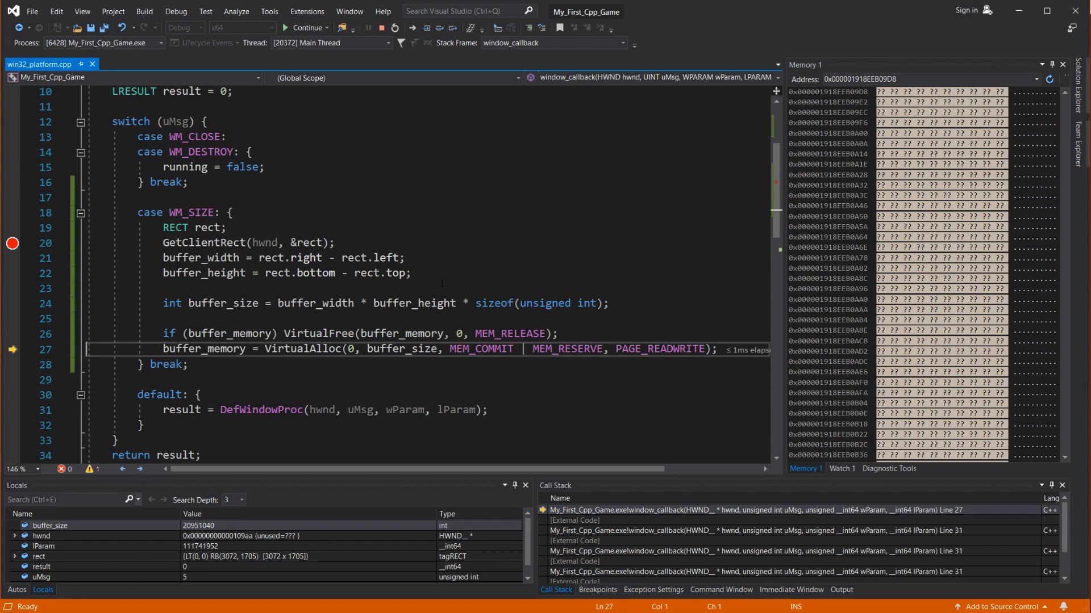
key(F10)
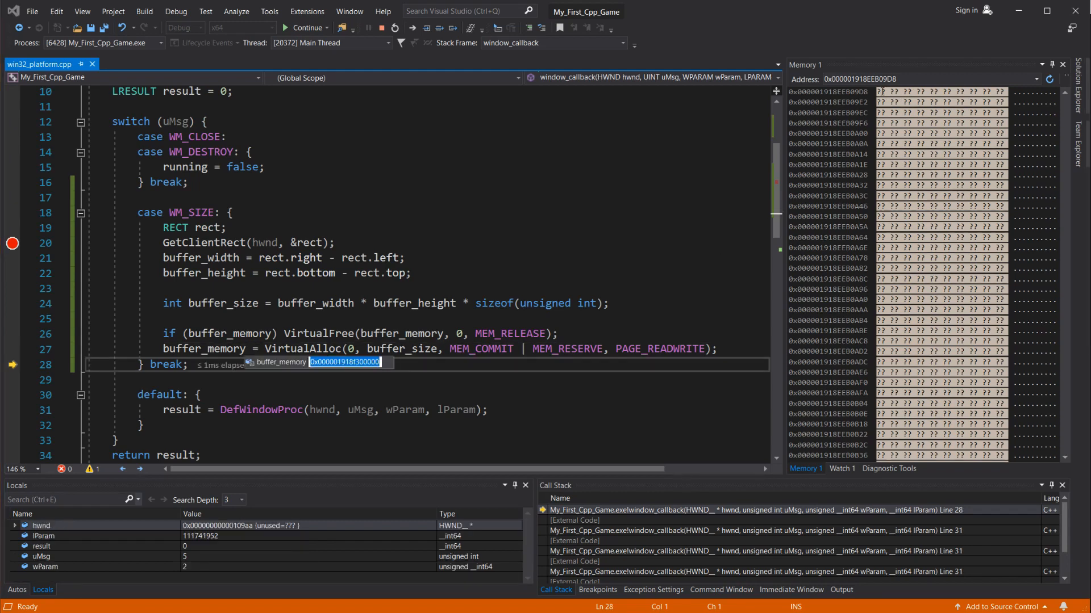